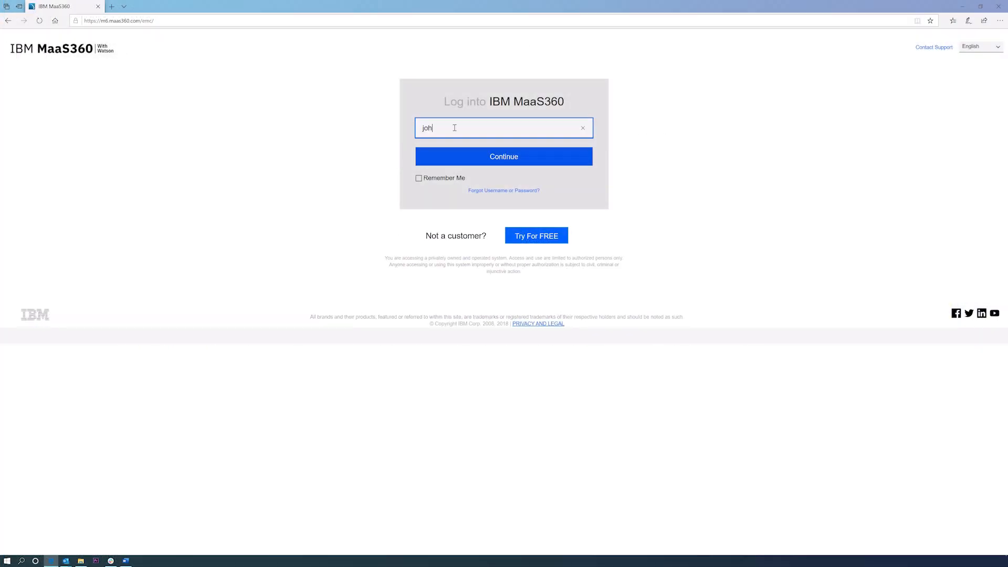
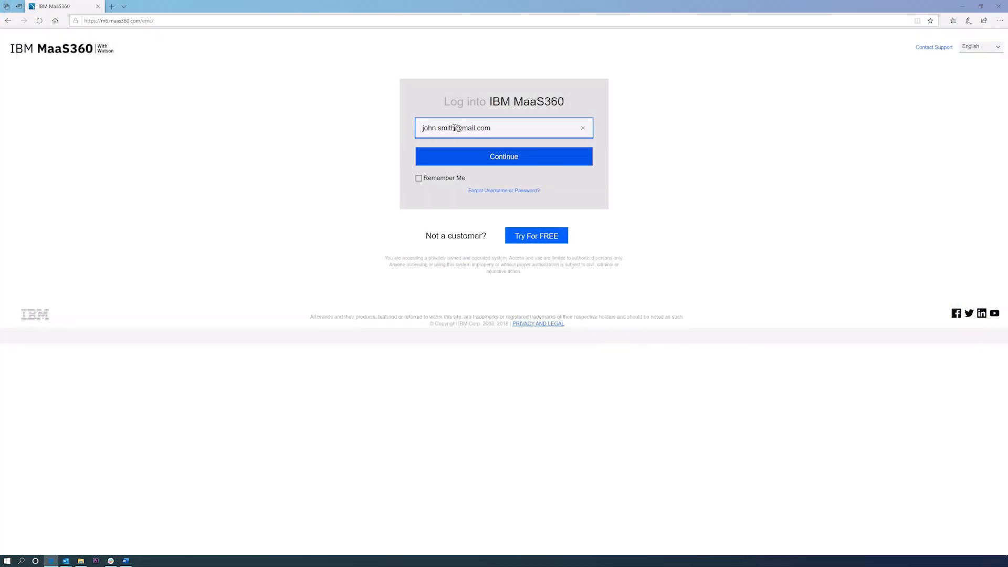
left_click(504, 157)
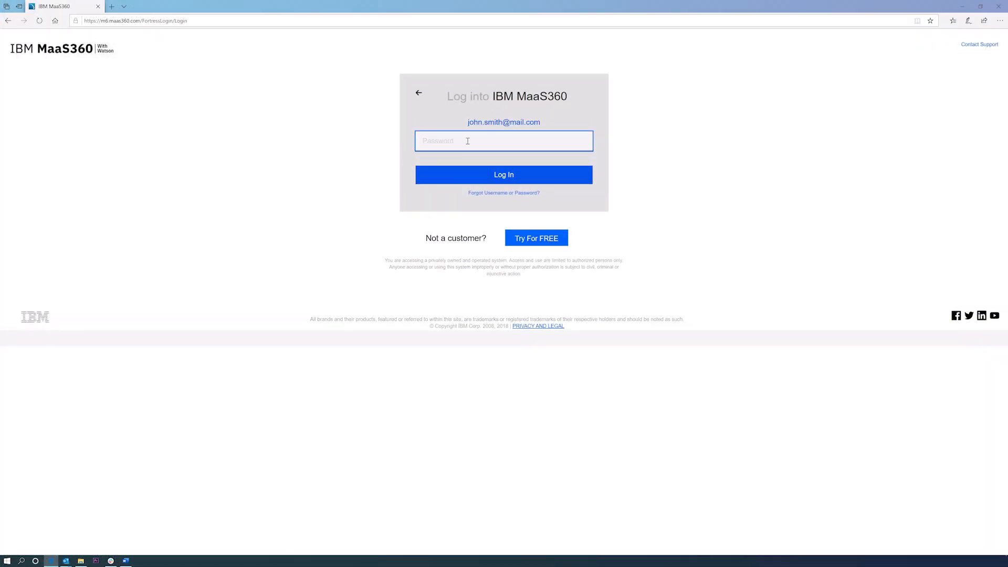
left_click(504, 175)
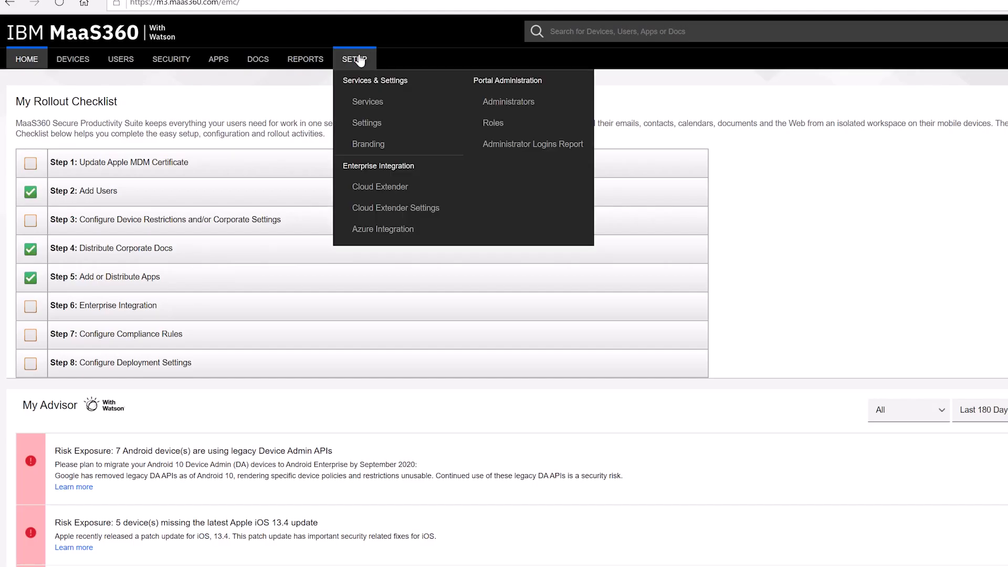
Step: Go to the Setup Services page and scroll down the services list
left_click(367, 101)
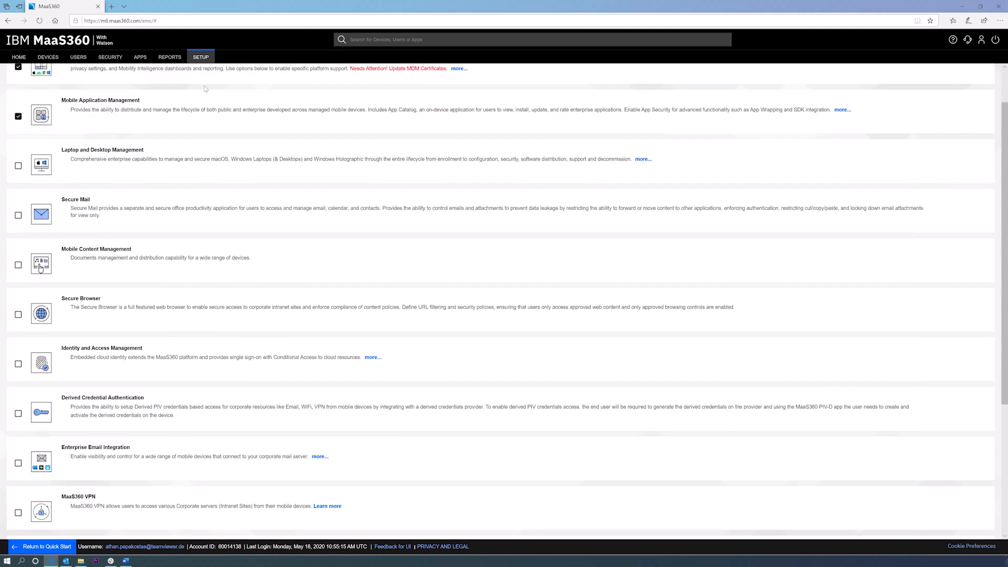
scroll("down", 3)
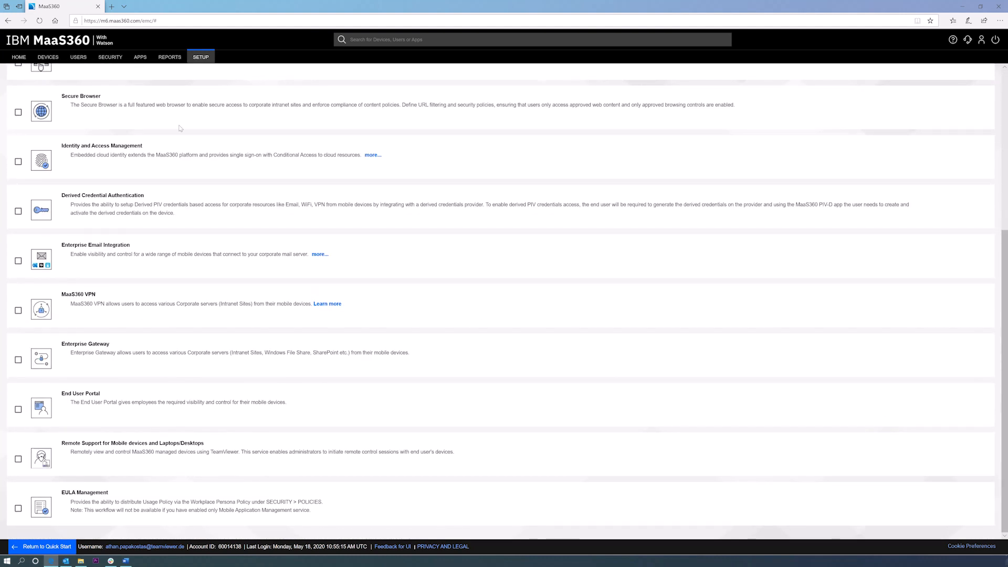
mouse_move(18, 459)
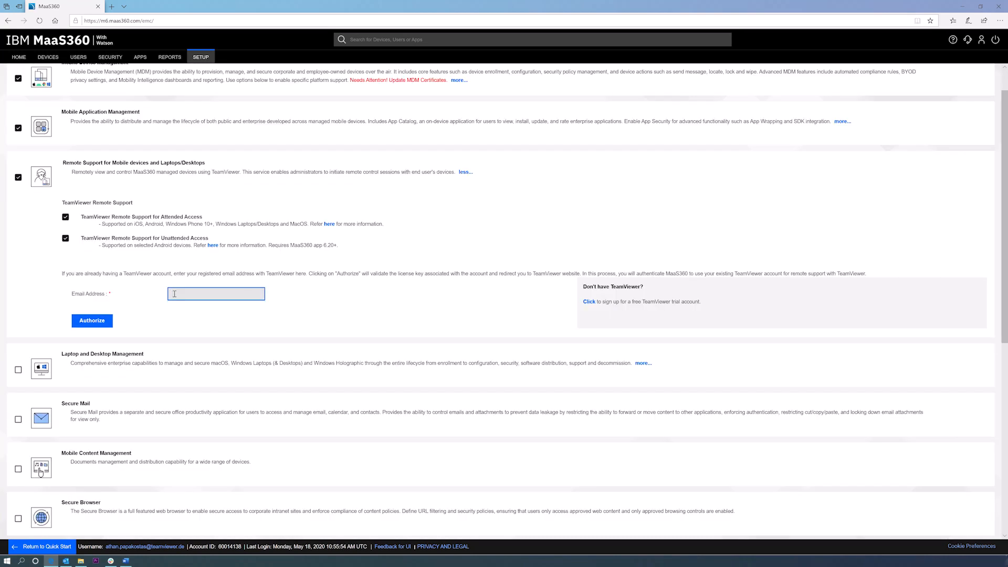
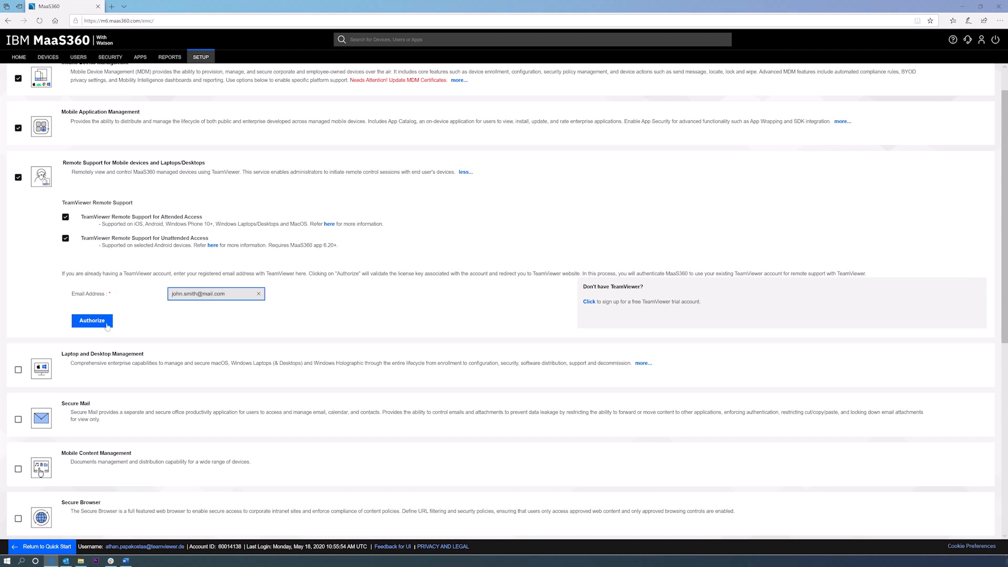
left_click(92, 321)
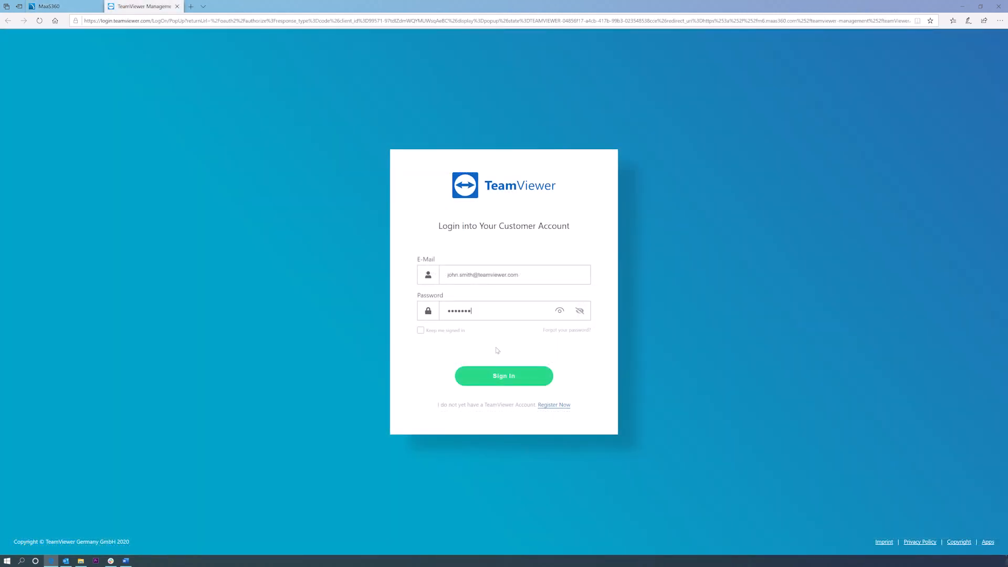
Step: Sign in to TeamViewer and allow MaaS360's requested permissions
left_click(504, 375)
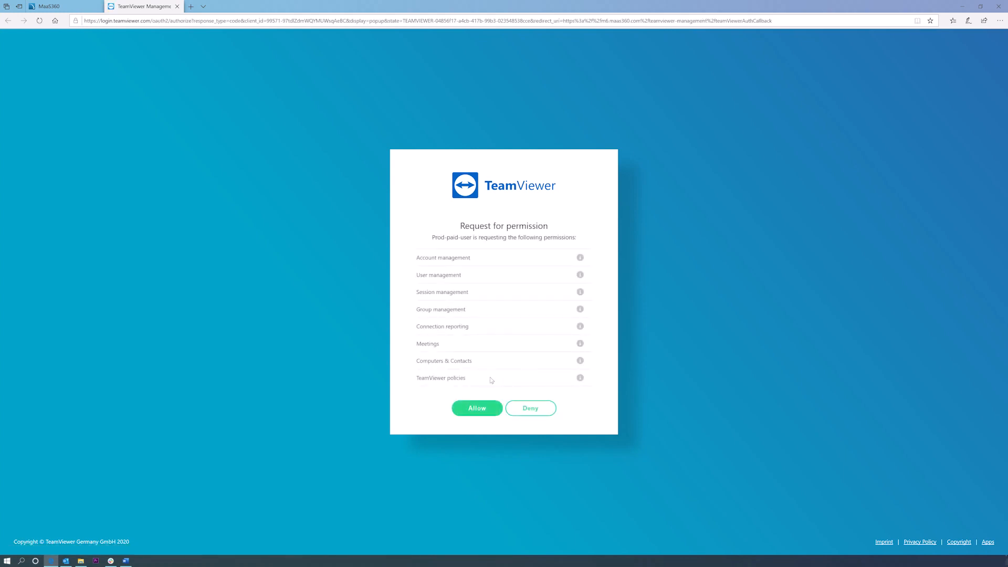
left_click(476, 408)
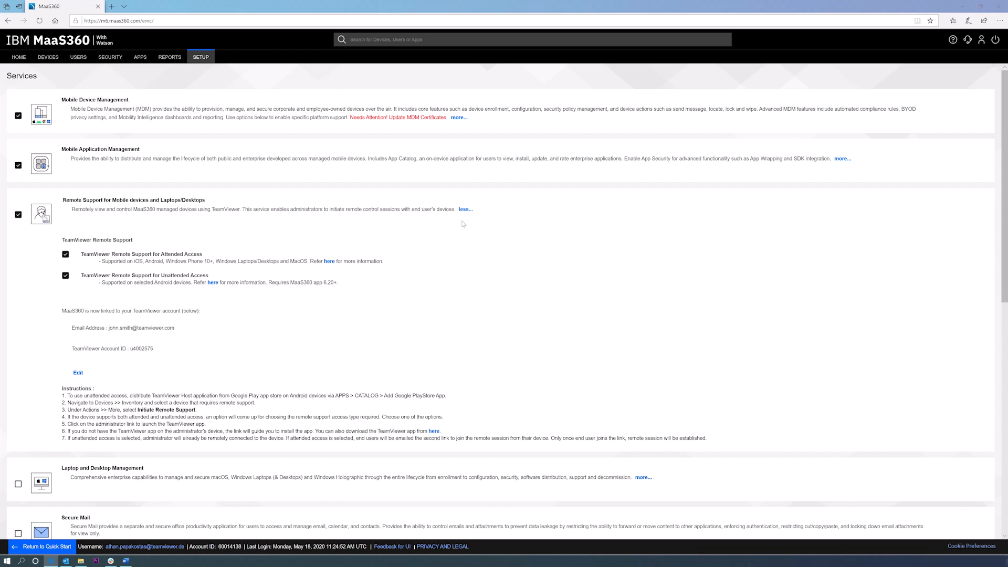
Step: Open Device Inventory from the DEVICES menu
left_click(48, 57)
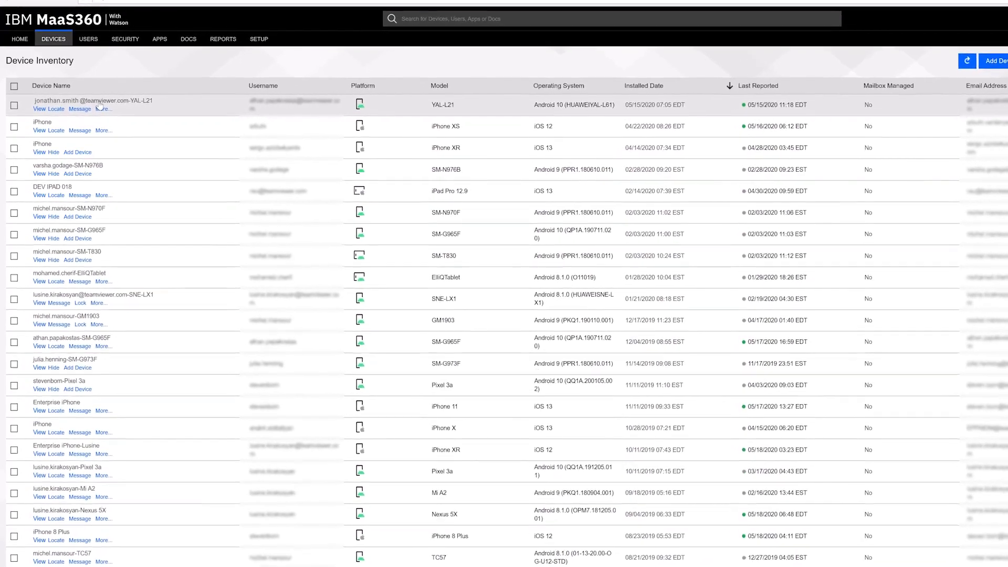
Step: Start remote support for YAL-L21, close the prompt, and open the device's summary
scroll("down", 3)
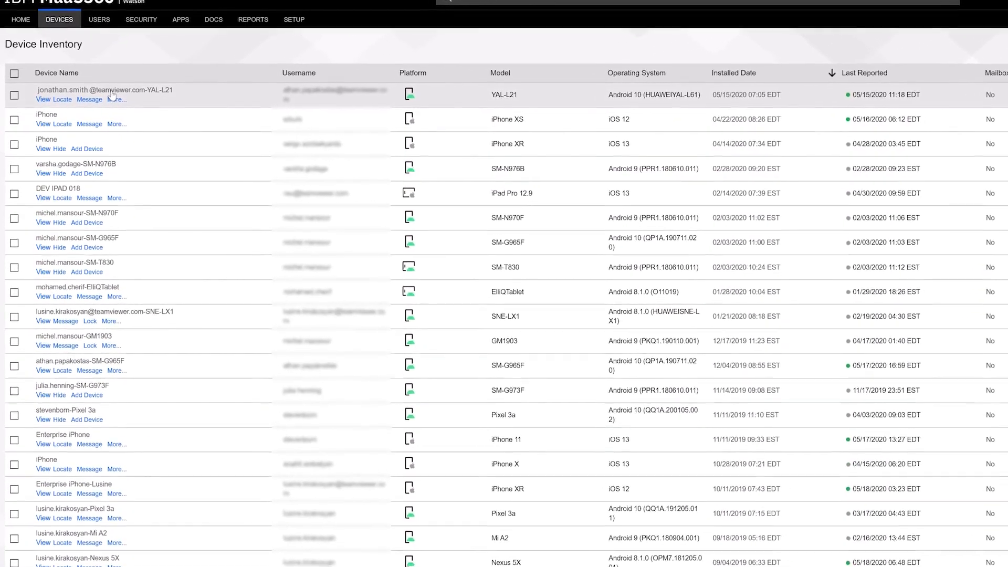
left_click(117, 100)
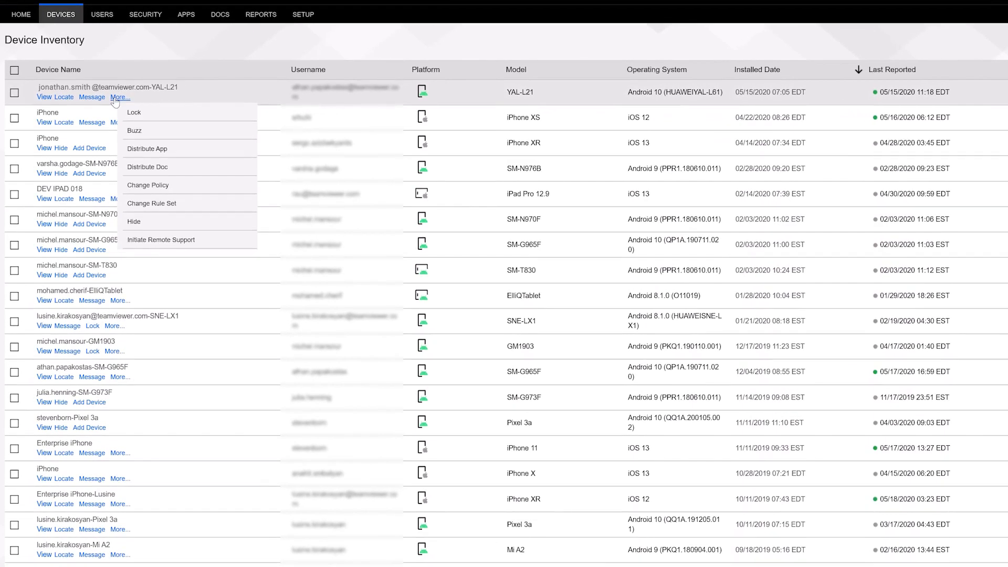
mouse_move(160, 239)
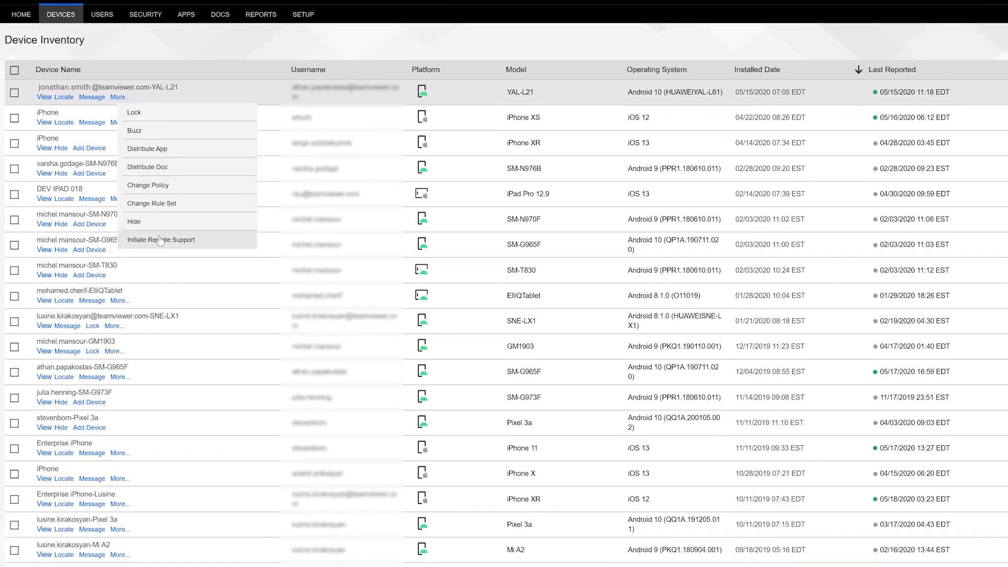
left_click(161, 240)
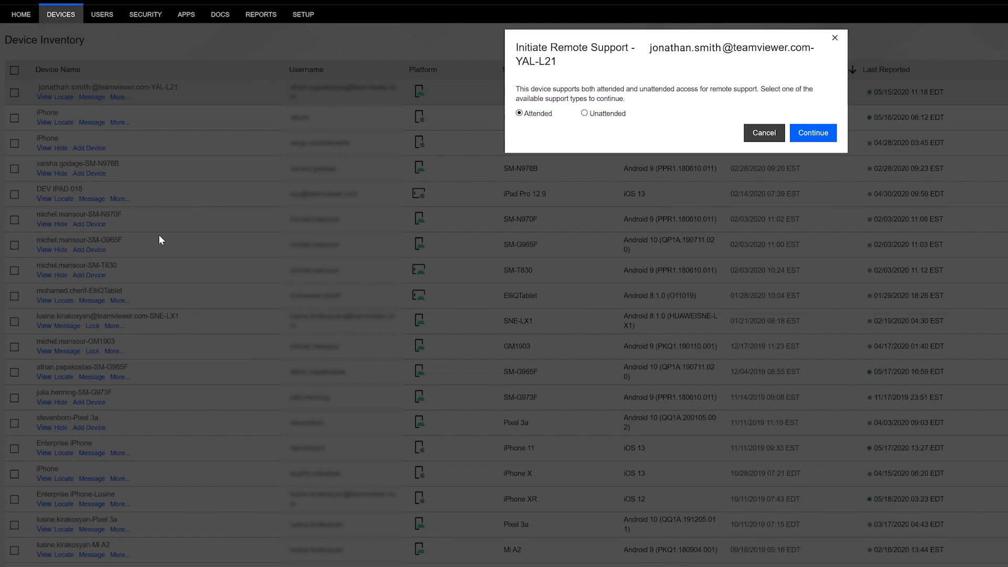
left_click(764, 132)
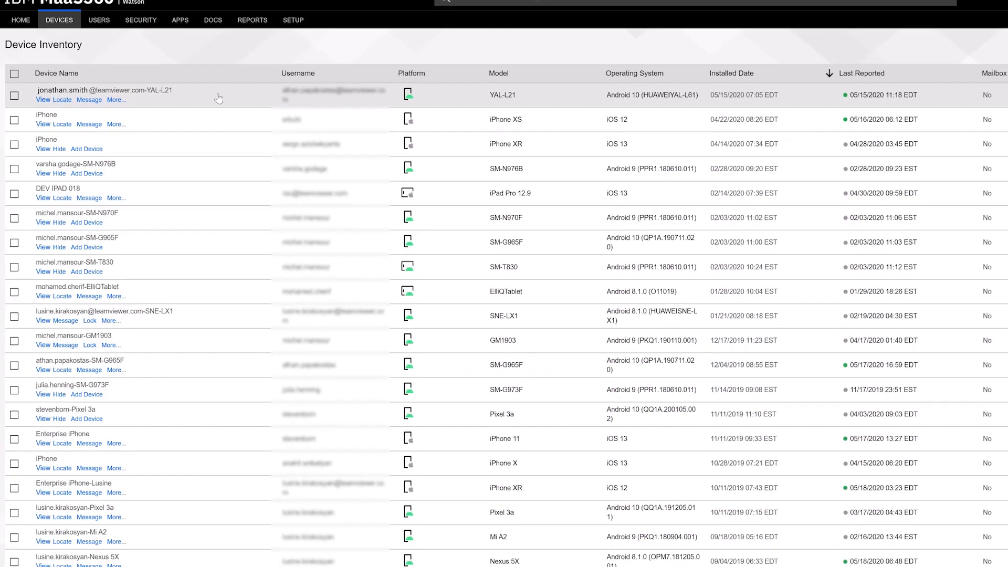
left_click(43, 100)
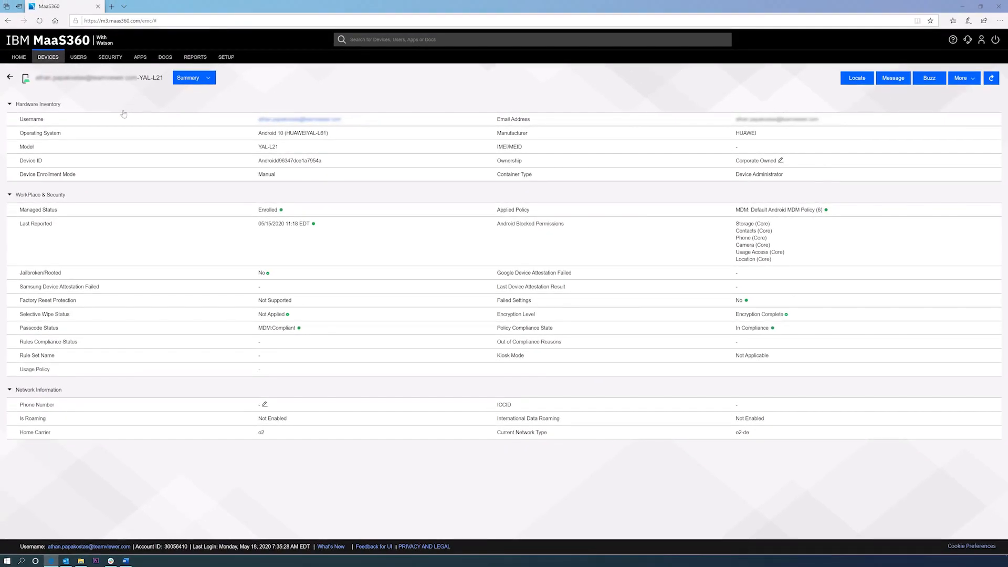
Step: Initiate attended remote support for YAL-L21 and open the Link for Administrators
left_click(961, 78)
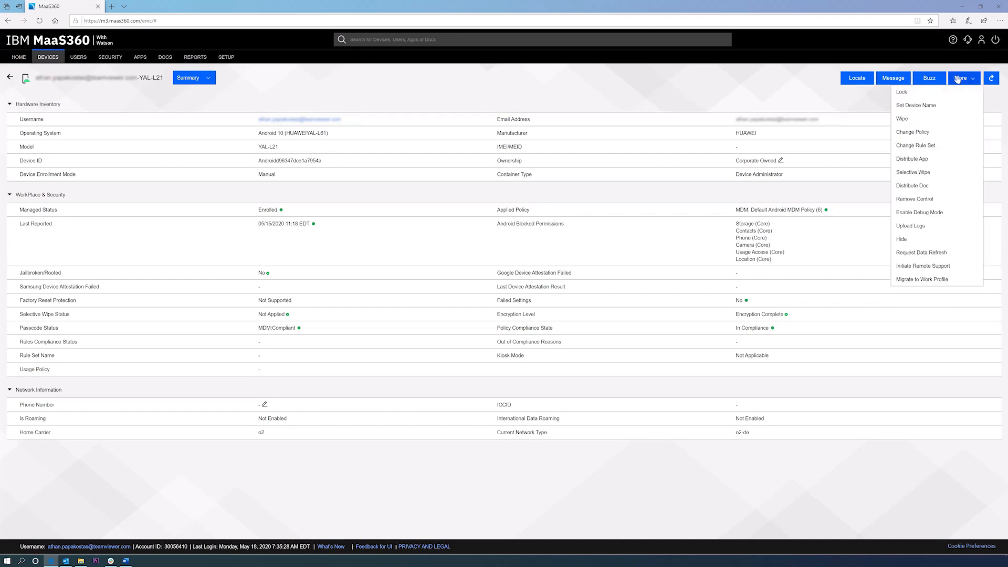
mouse_move(915, 199)
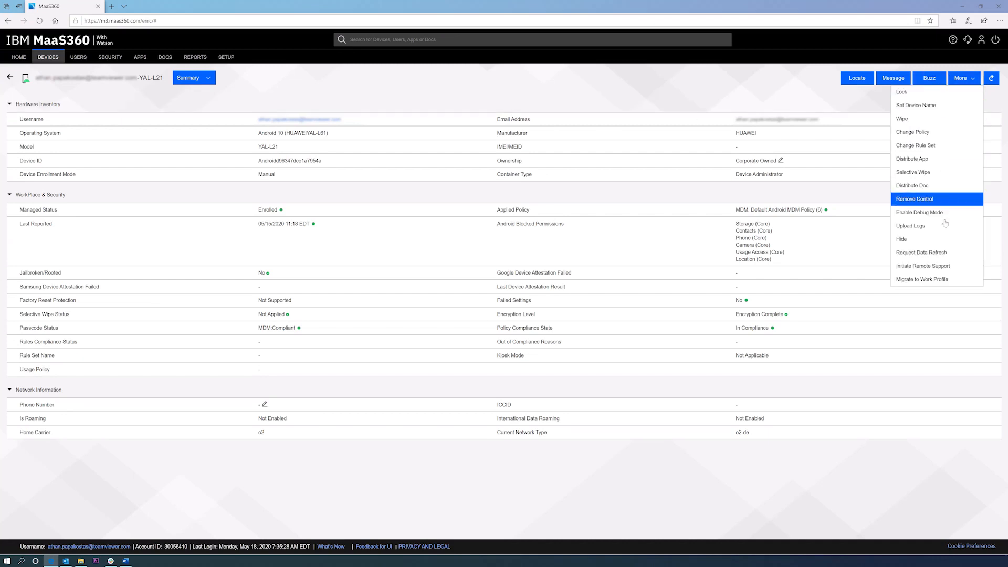
left_click(914, 198)
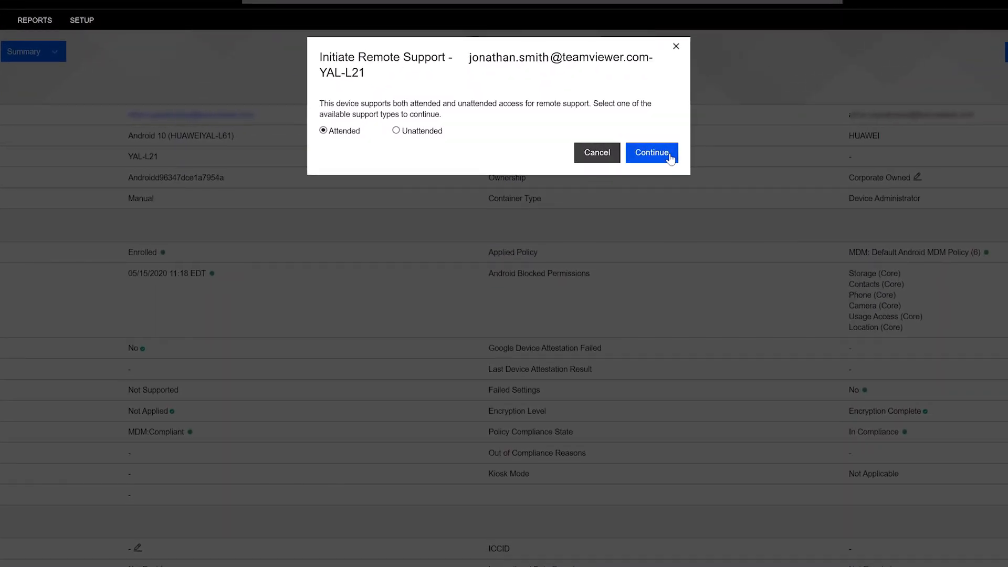
left_click(651, 152)
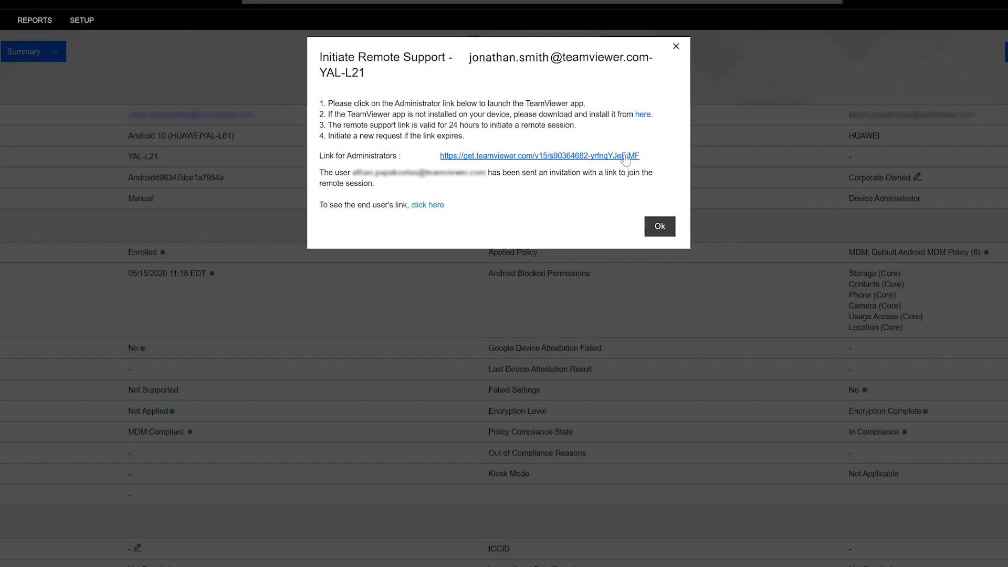
left_click(539, 156)
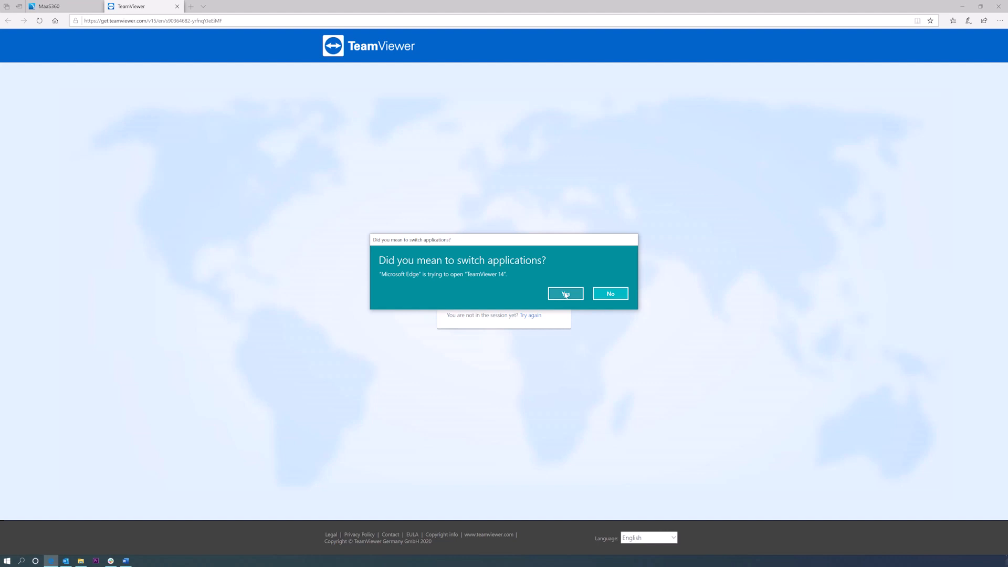
Step: Confirm switching applications so the browser opens TeamViewer 14
left_click(565, 293)
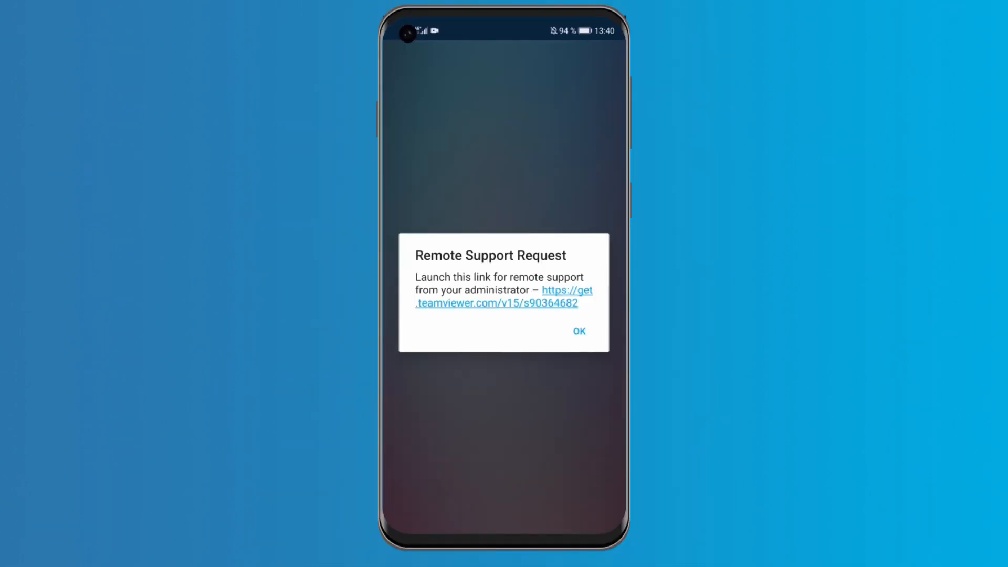
Step: Accept the Remote Support Request on the YAL-L21 phone
left_click(578, 331)
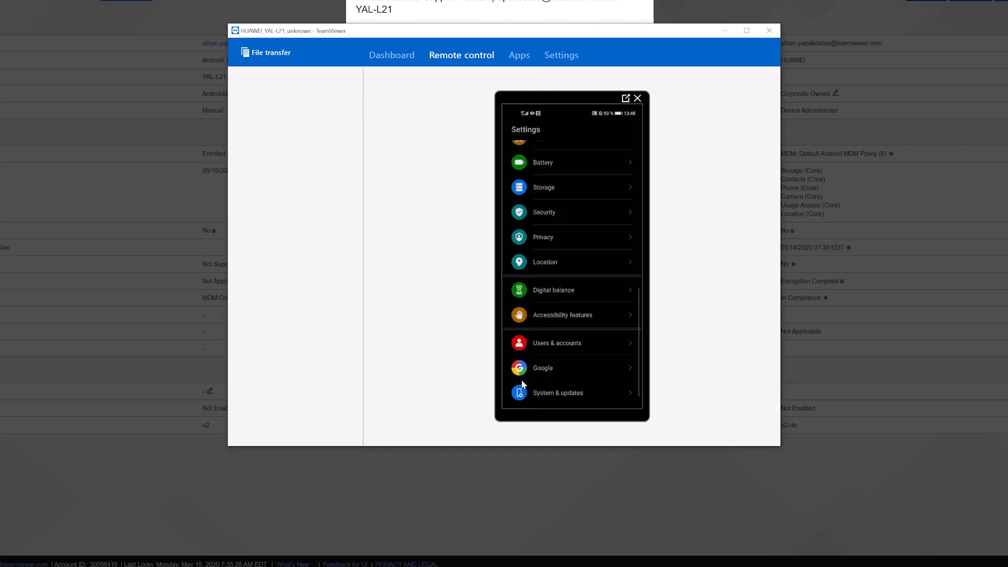
Step: Remotely view the phone's System & updates and Backup & restore settings, then exit
scroll("down", 3)
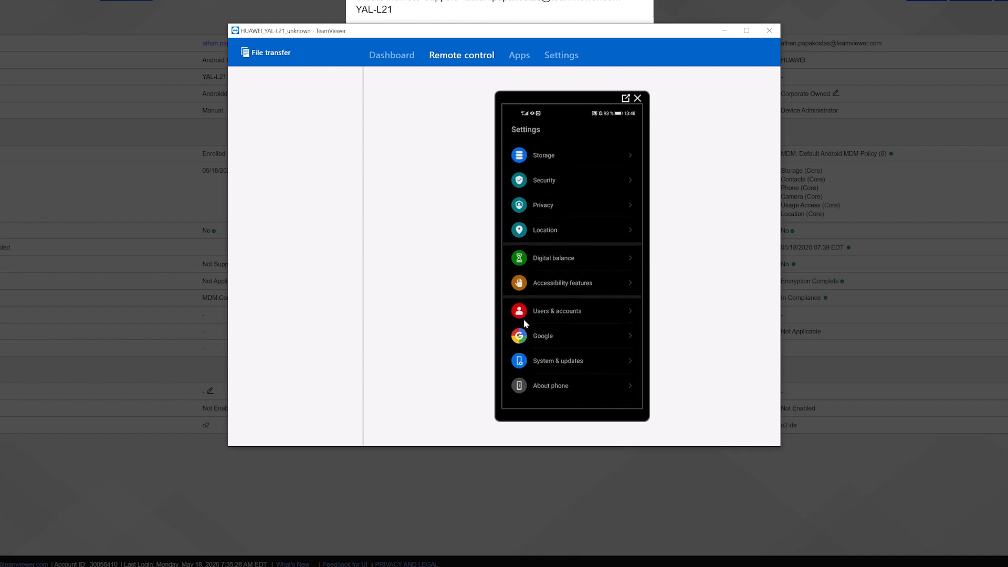
left_click(557, 361)
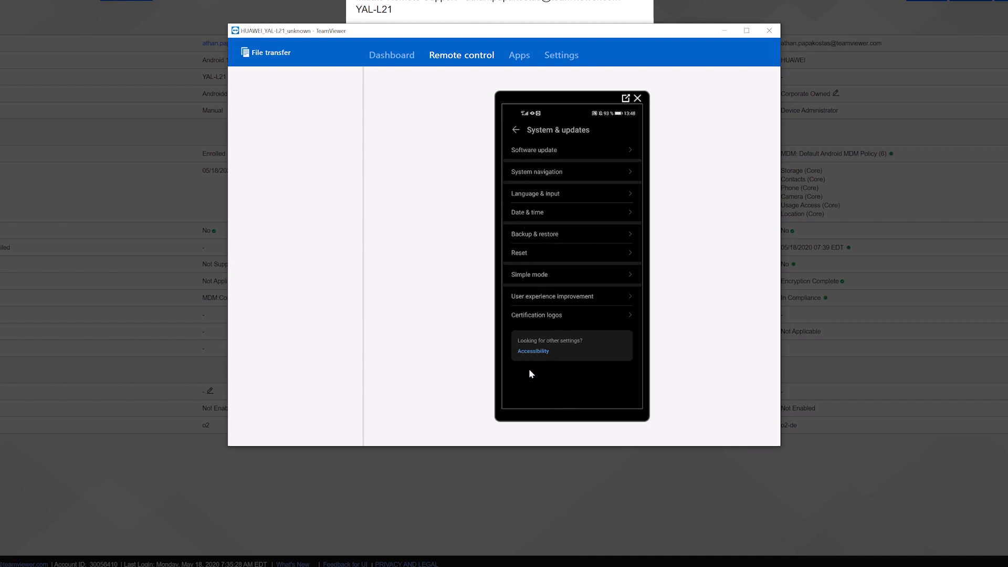
left_click(535, 233)
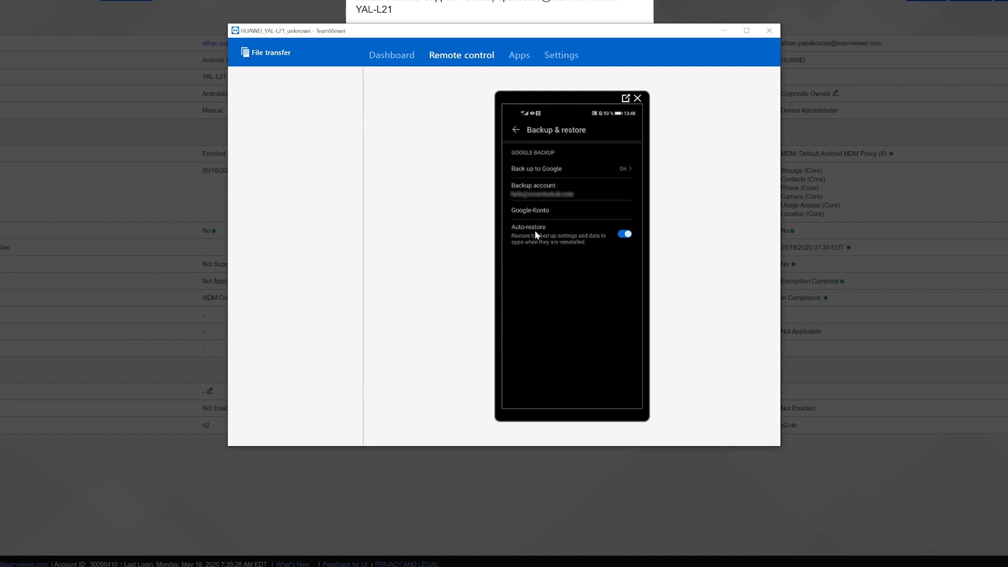
left_click(516, 130)
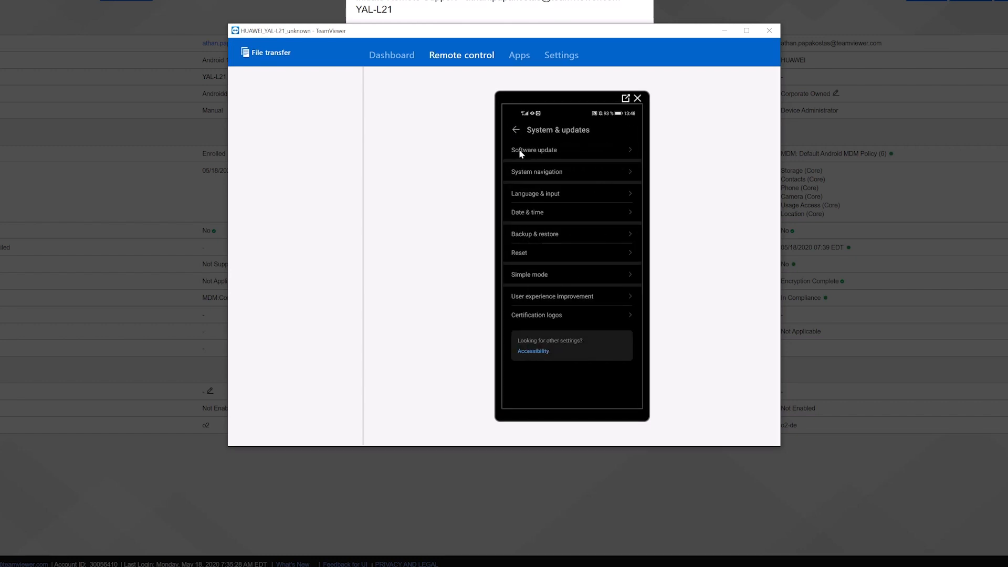
left_click(535, 150)
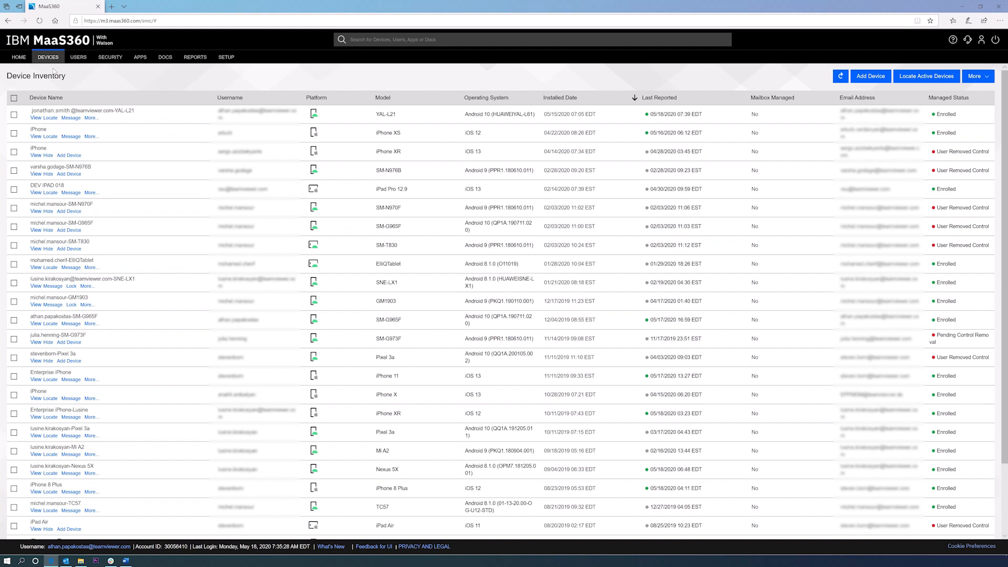
Step: Open and dismiss the Initiate Remote Support prompt for YAL-L21, returning to its details page
left_click(92, 118)
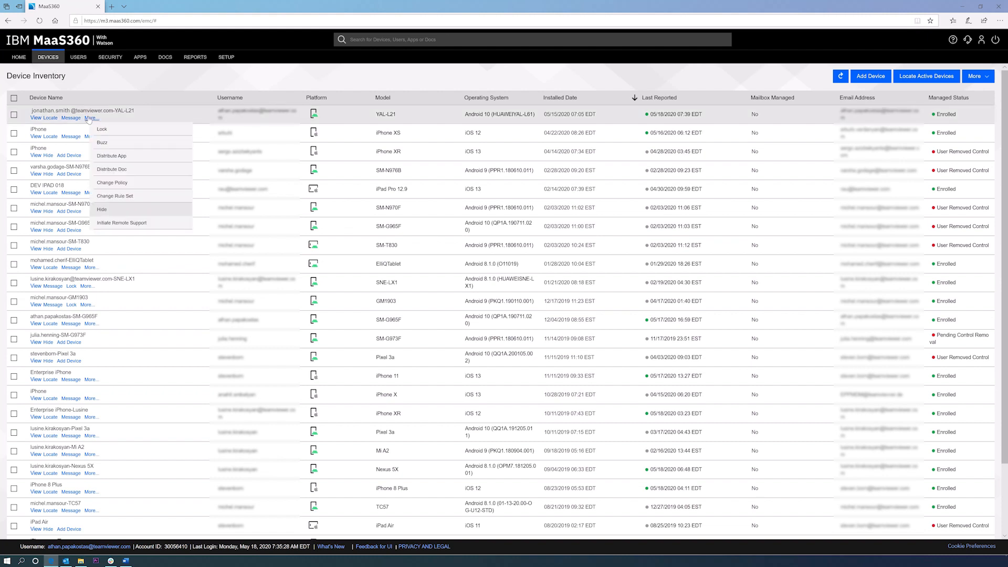
left_click(121, 222)
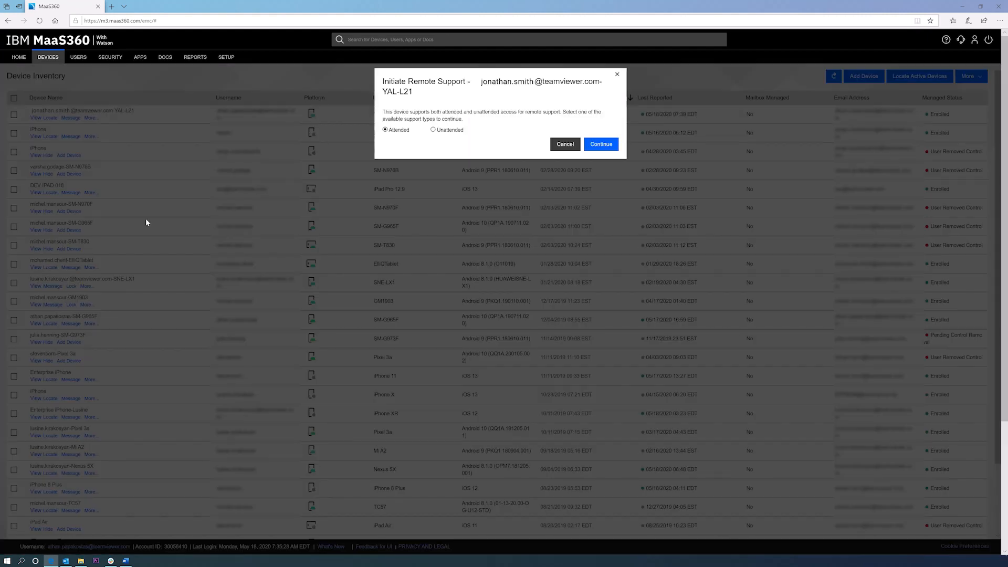
left_click(433, 129)
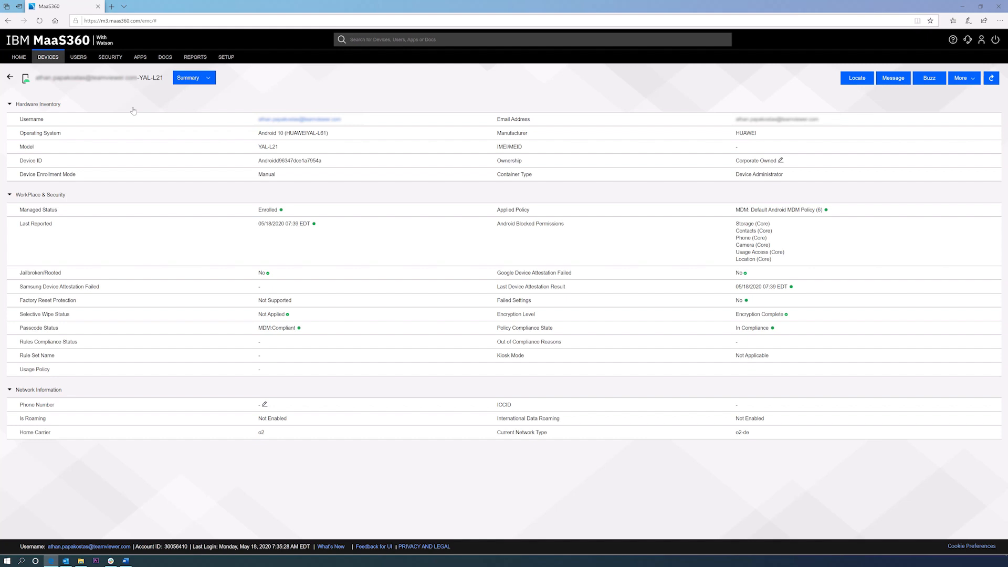
Step: Launch an Unattended remote support session to the YAL-L21 phone
left_click(962, 77)
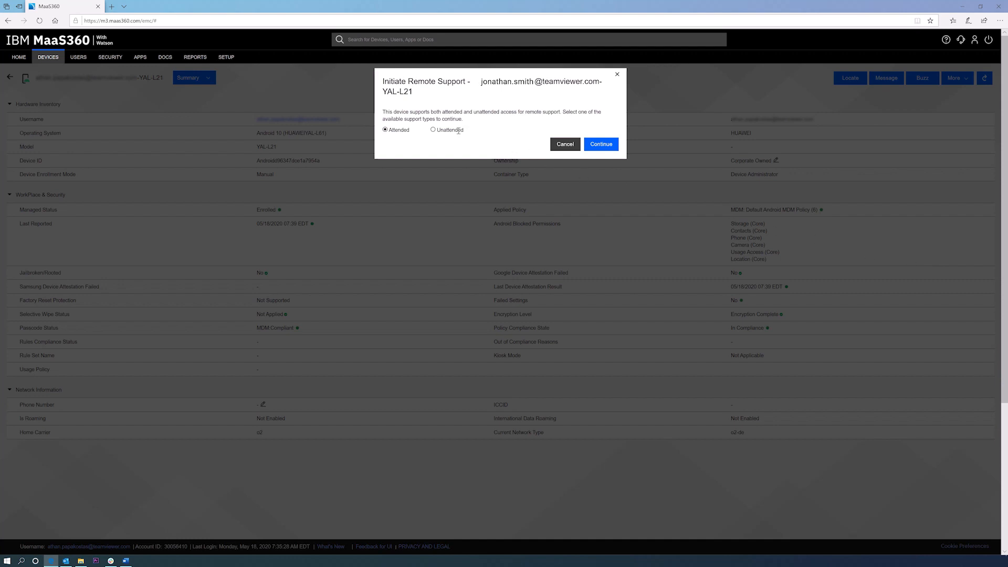
left_click(432, 130)
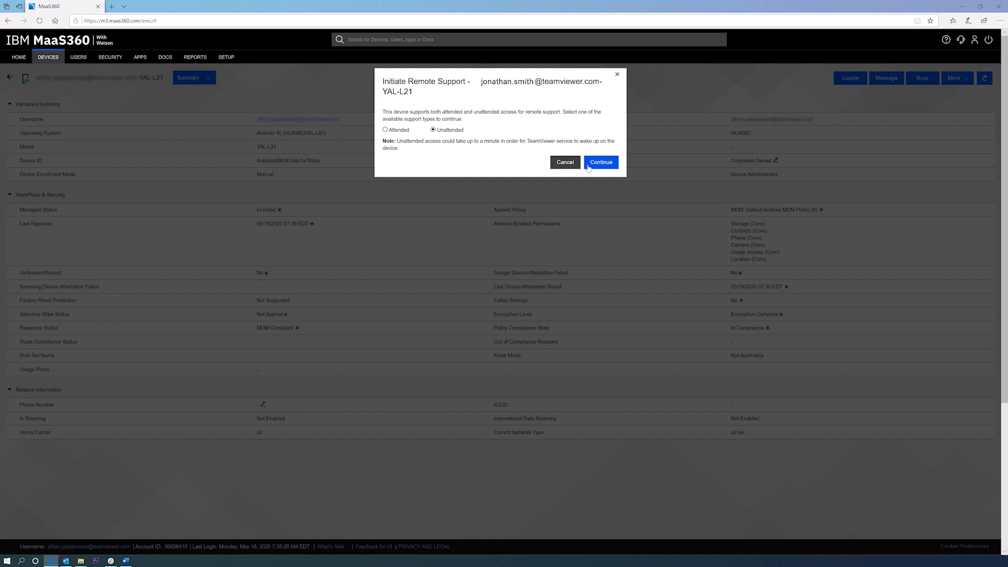
left_click(601, 163)
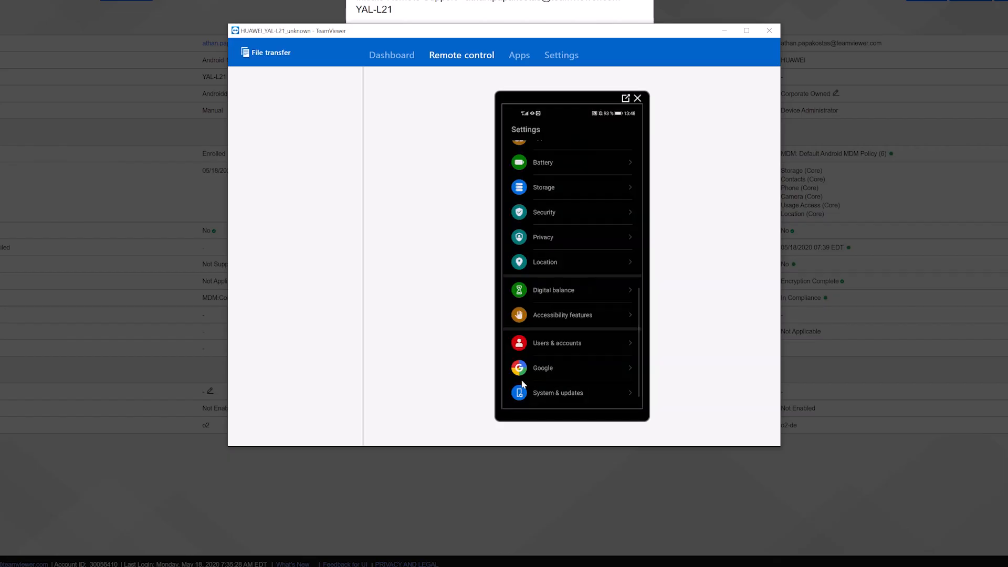
Step: Remotely navigate the phone's Settings to System & updates, then Backup & restore
scroll("down", 3)
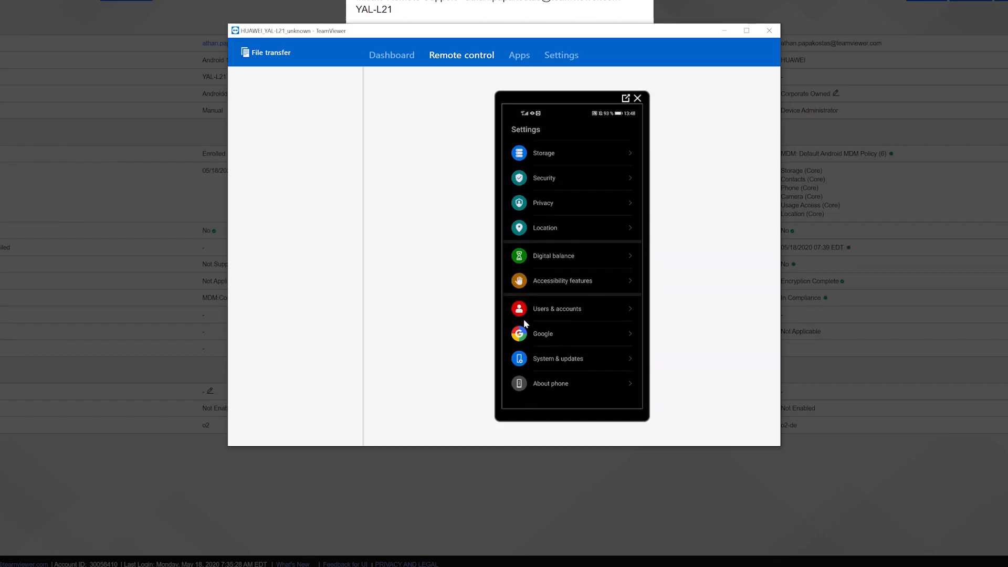
left_click(558, 359)
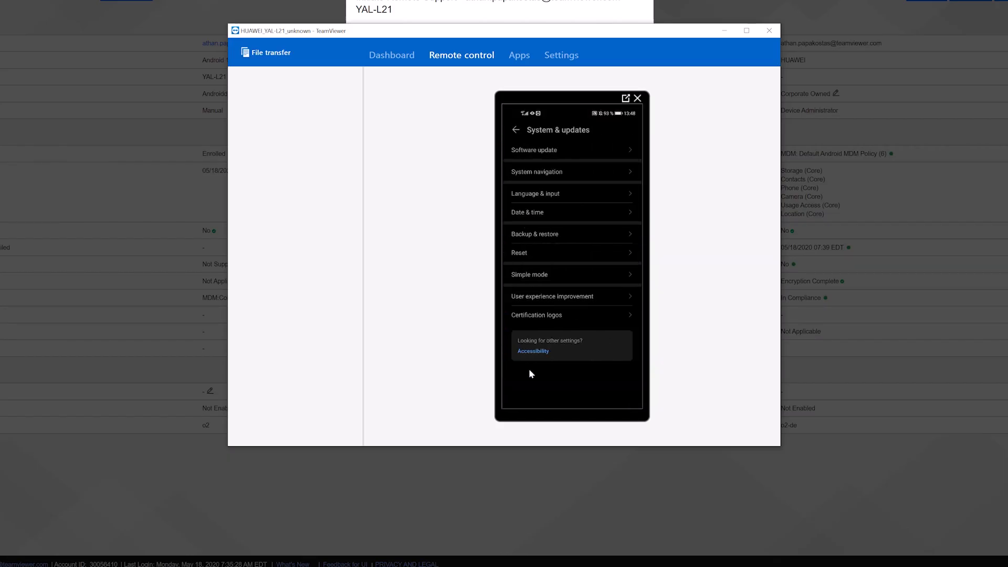
left_click(535, 233)
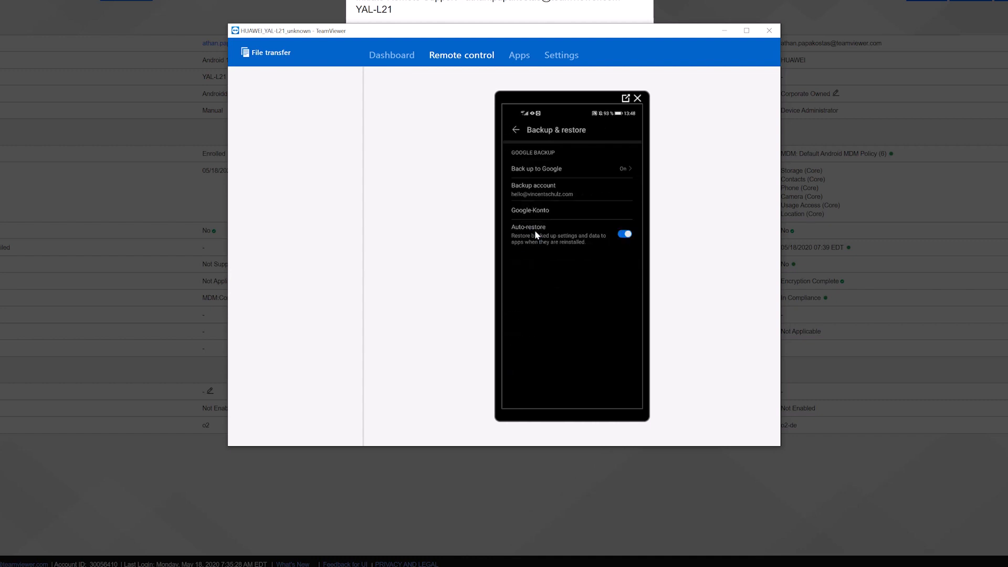